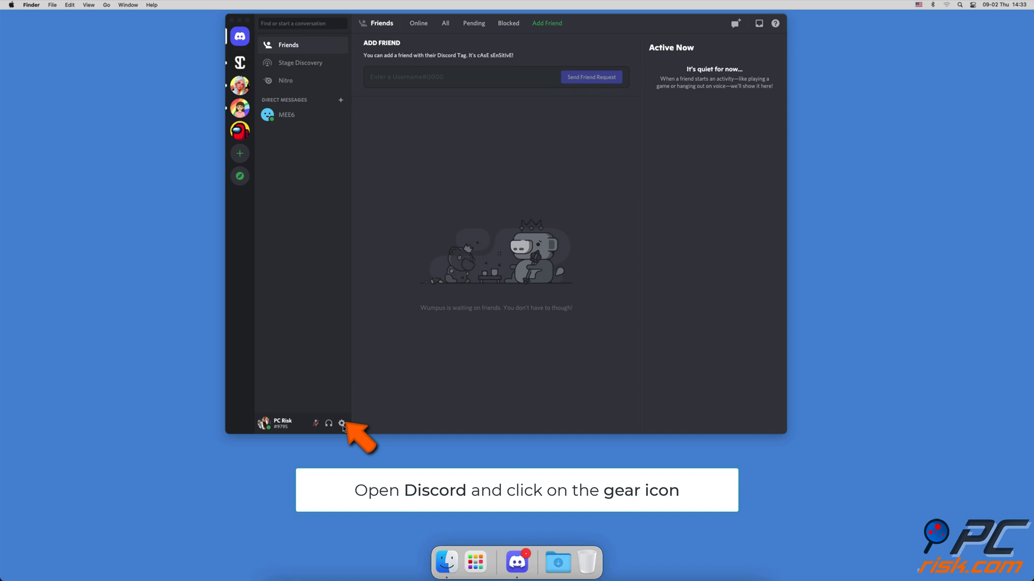
Step: Add Safari as a manually added game in Discord's Activity Status settings
click(343, 423)
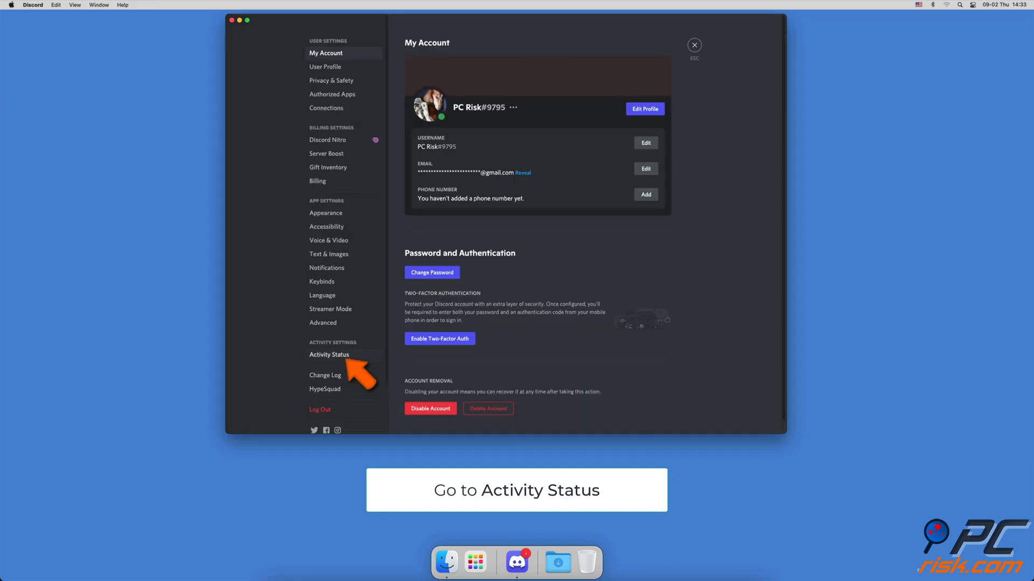
click(329, 355)
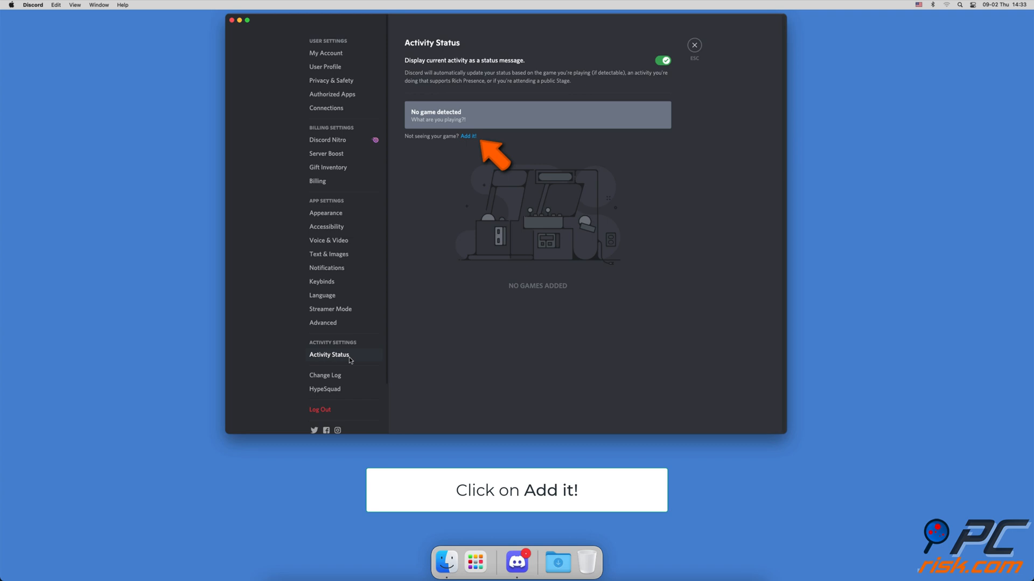
click(467, 135)
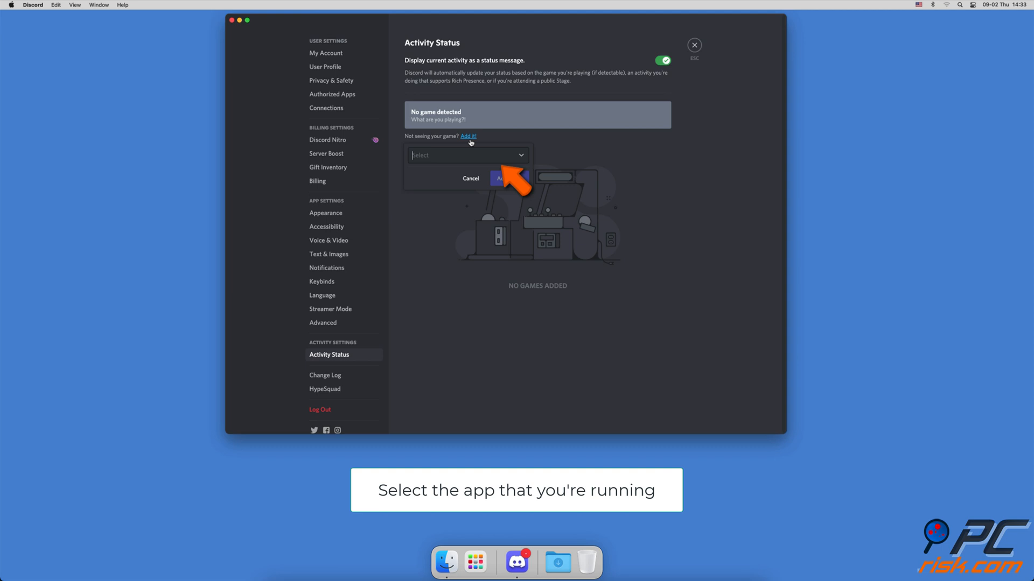
click(467, 155)
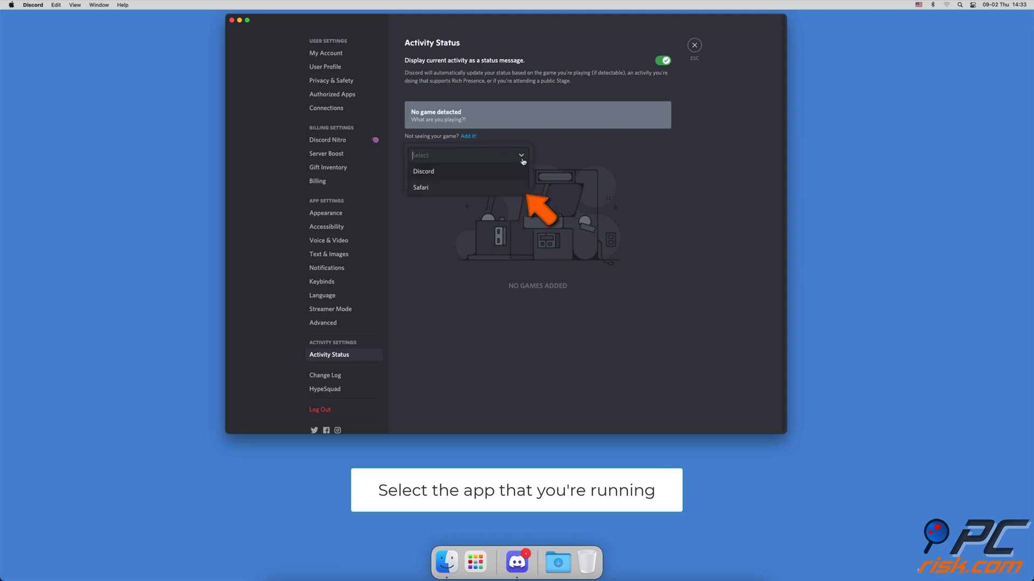
click(420, 187)
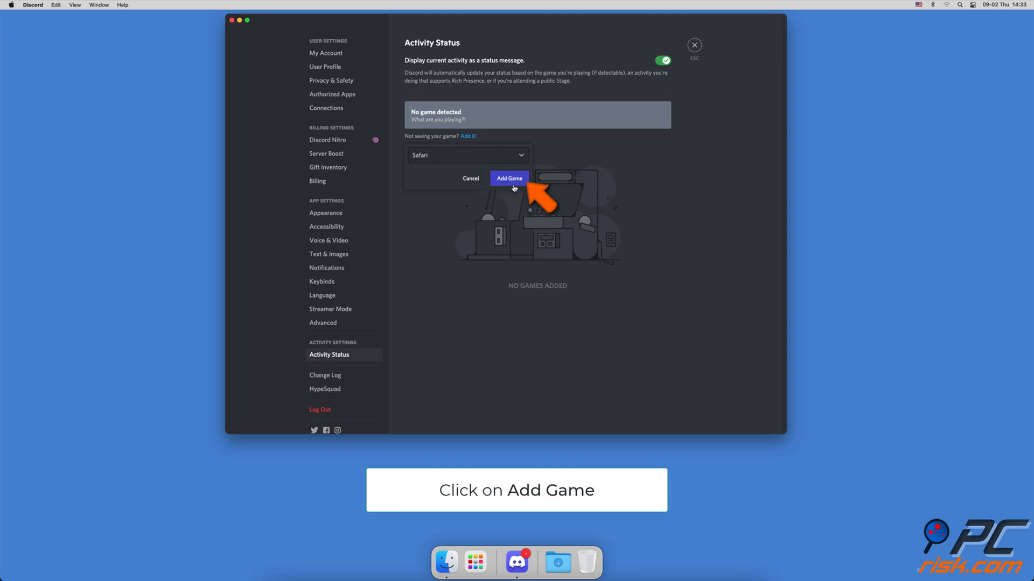
click(509, 178)
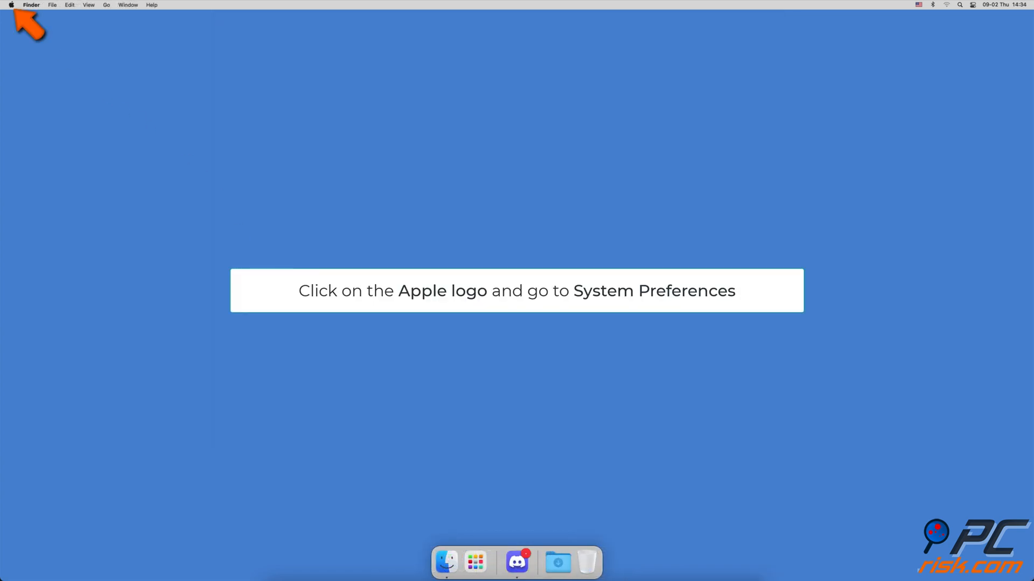
Step: Open the Screen Recording list under System Preferences' Security & Privacy
click(11, 5)
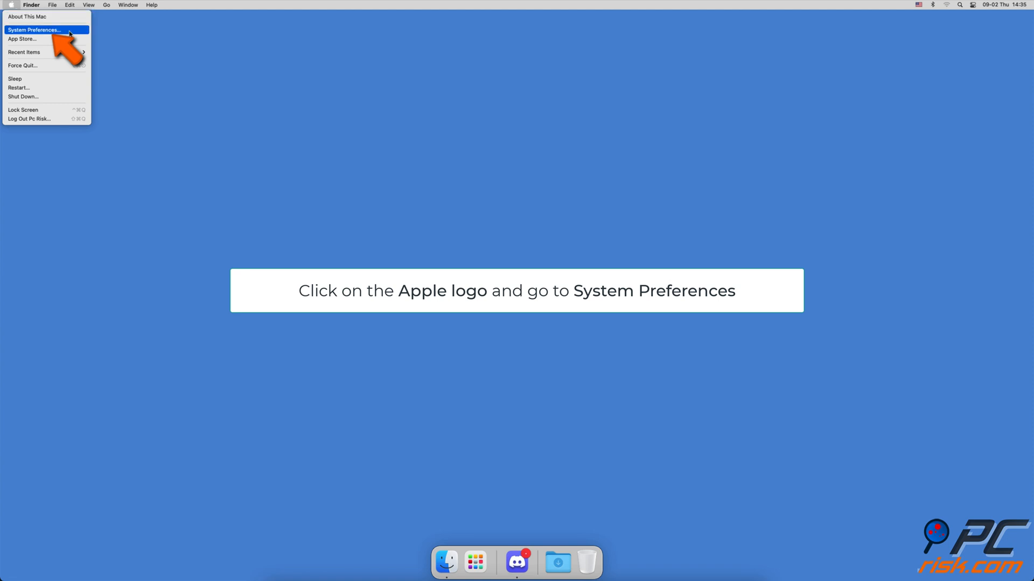
click(34, 29)
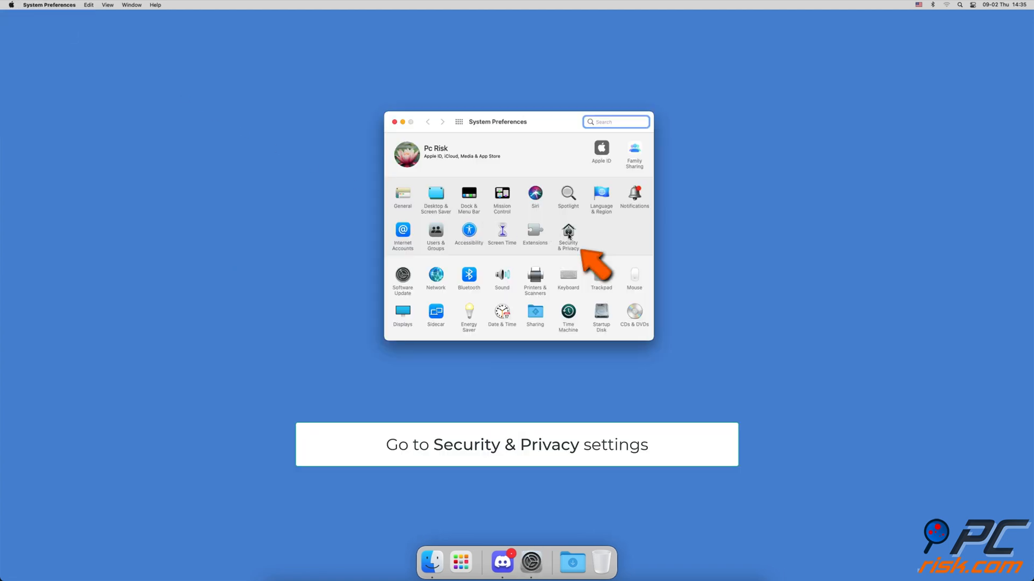
click(568, 235)
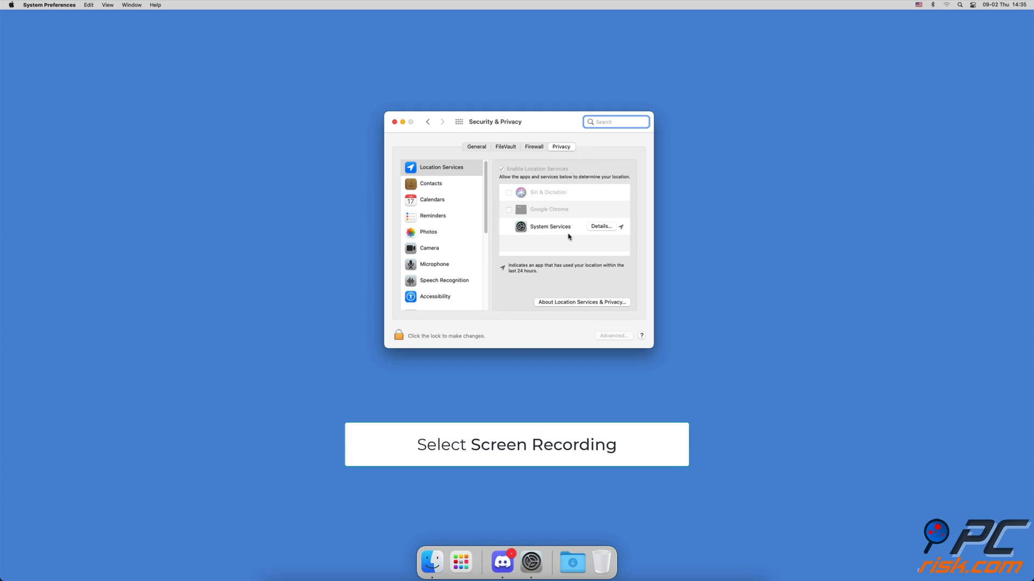
scroll(down, 3)
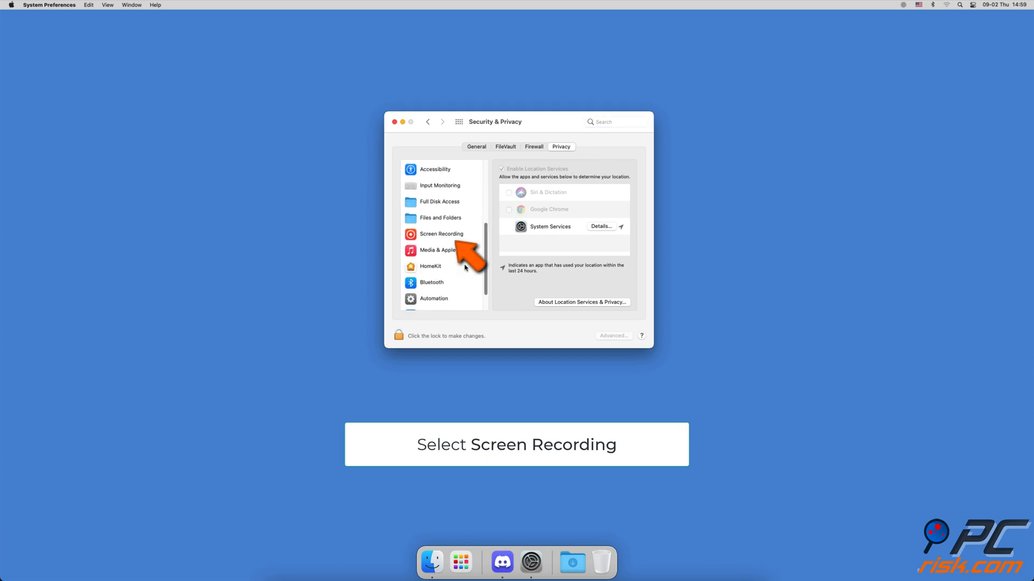
click(442, 235)
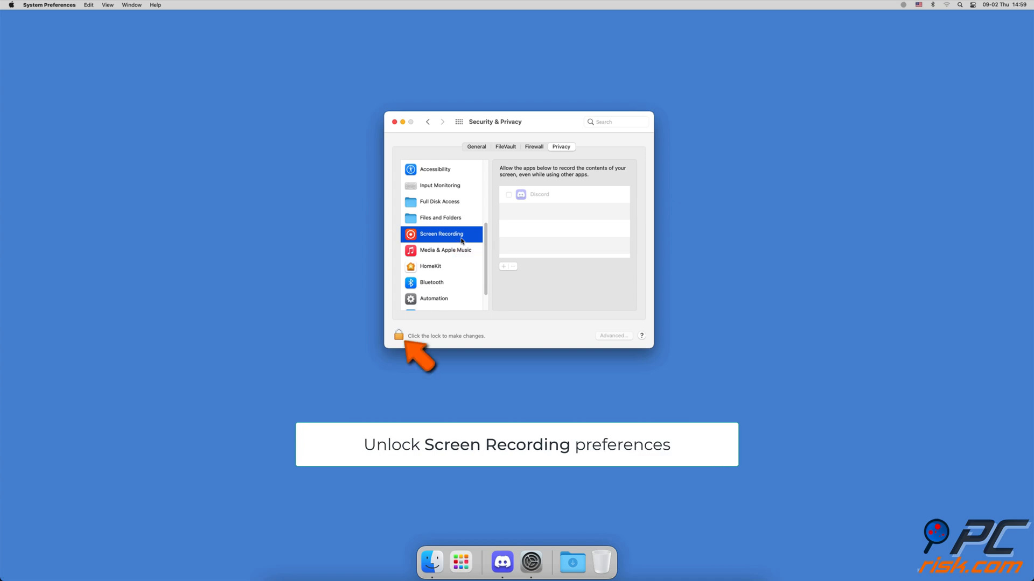
Step: Unlock the pane, allow Discord to record the screen, and quit and reopen Discord
click(399, 335)
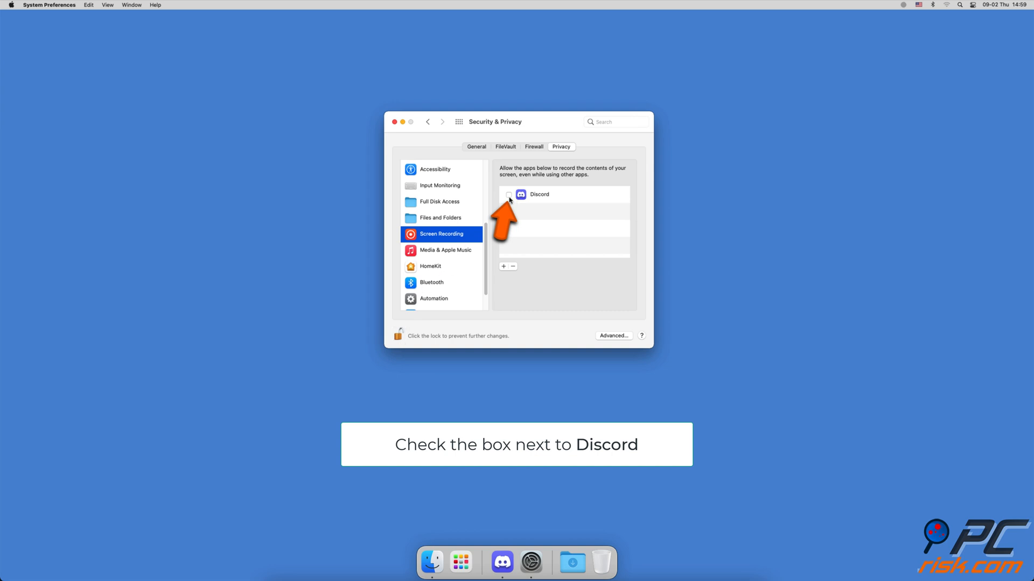
click(509, 194)
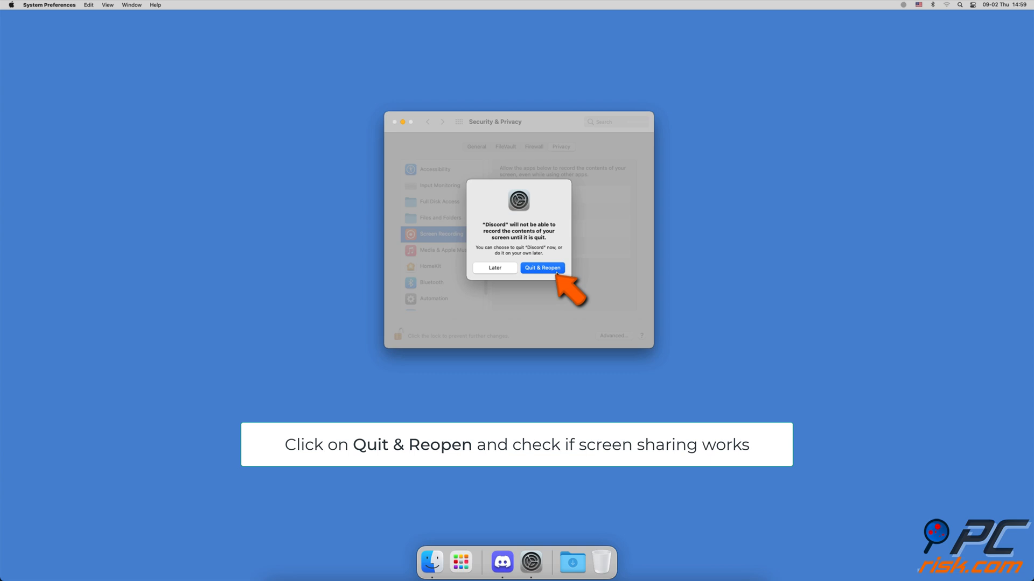
click(542, 268)
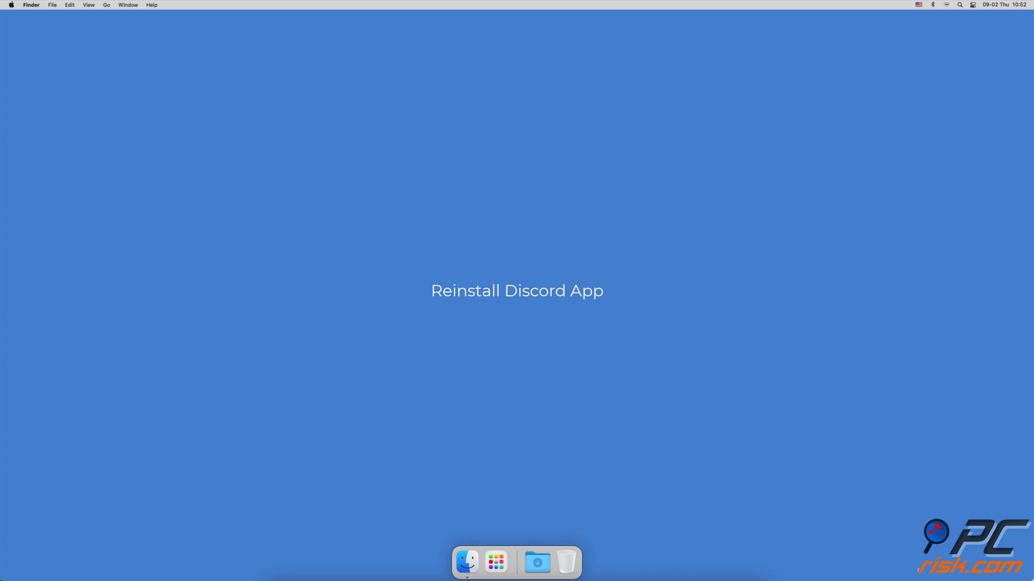
Step: Move the Discord app from Finder's Applications folder to the Bin
click(467, 562)
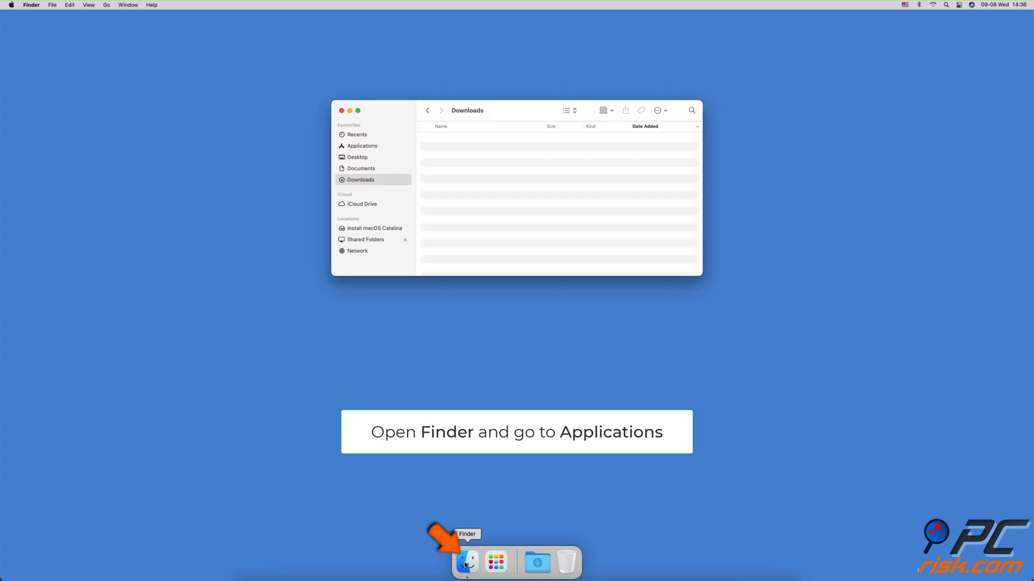
click(362, 146)
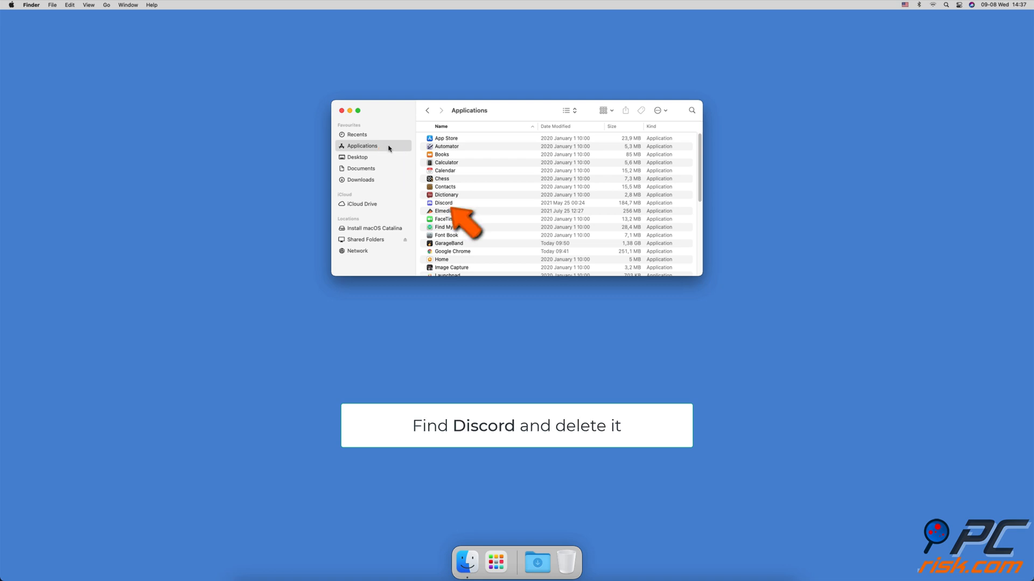
right_click(443, 203)
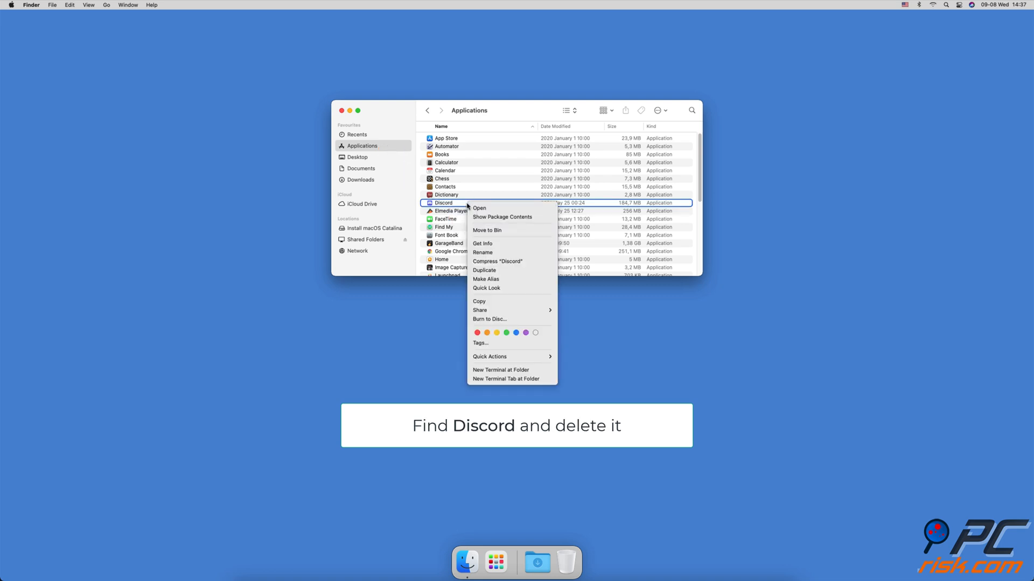
mouse_move(487, 229)
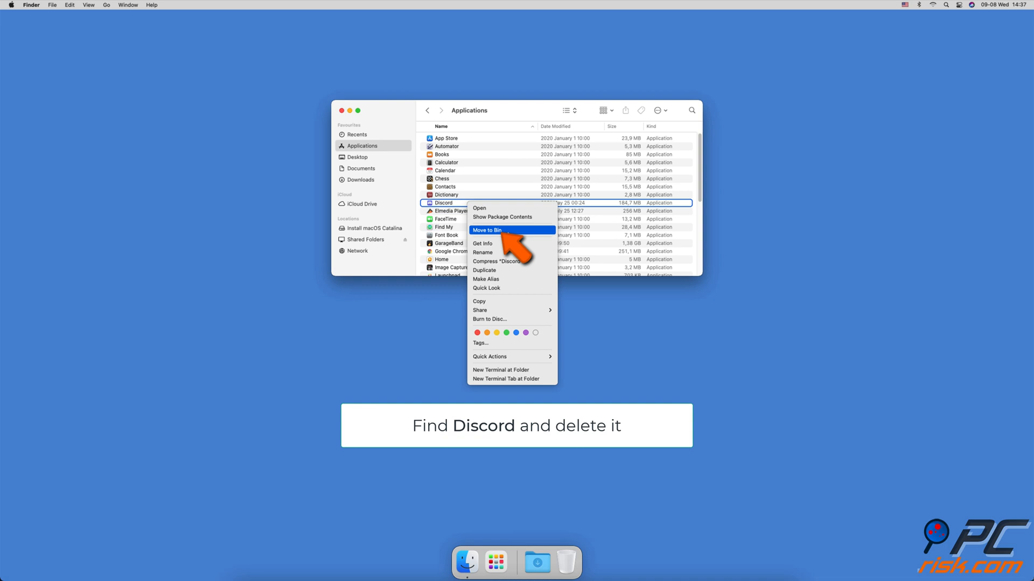
click(488, 230)
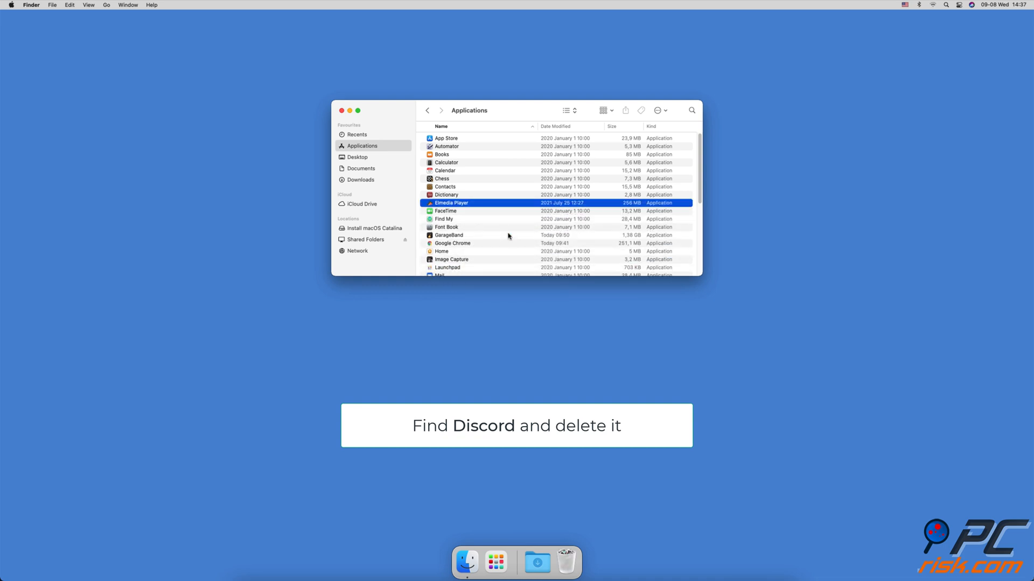
click(106, 5)
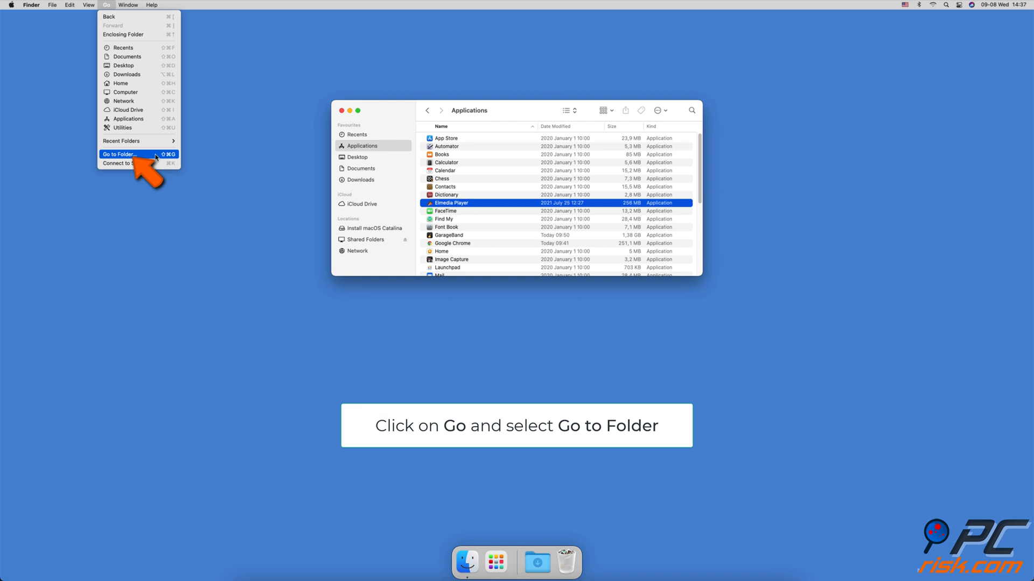
Step: Visit ~/Library/Application Support/ and then ~/Library/Cookies/ via Go to Folder
click(120, 153)
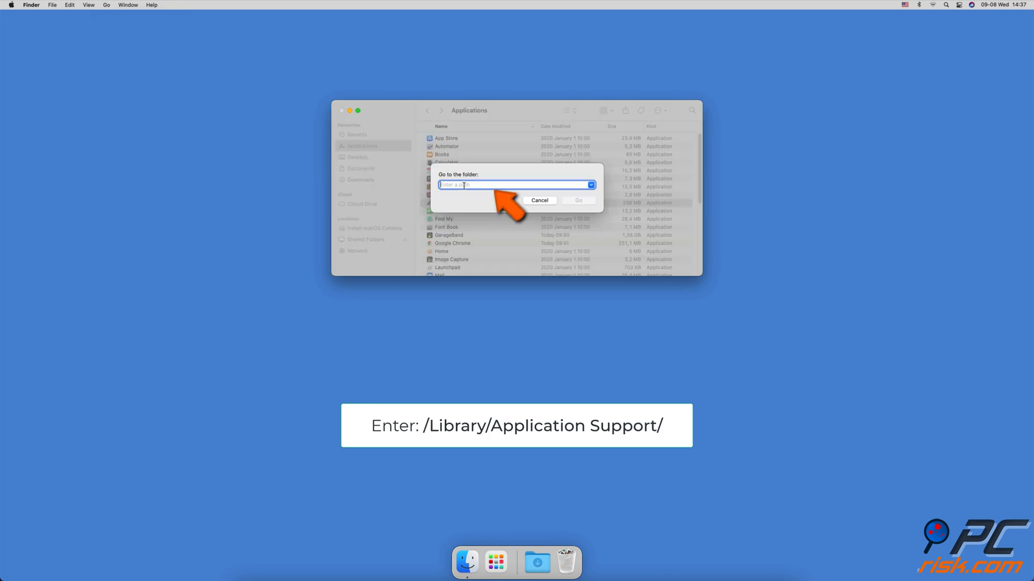
text(~/Library/Application Support/)
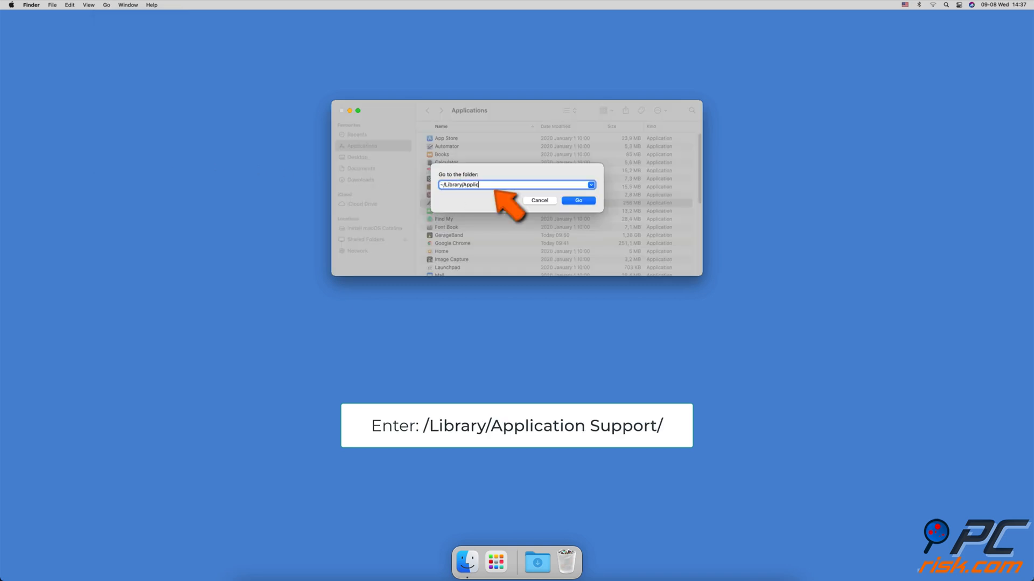
text(ation Suppor)
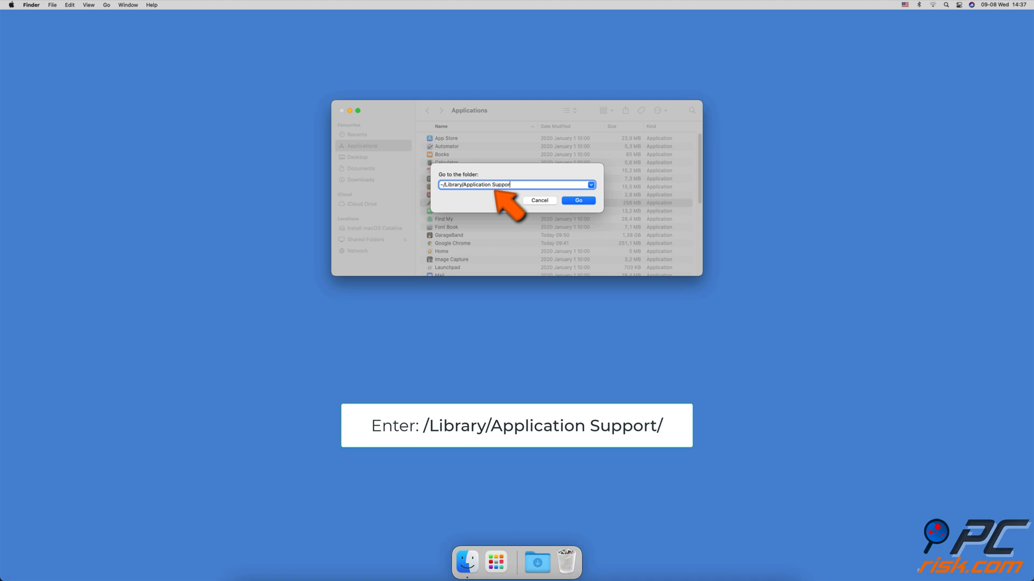
right_click(443, 234)
text(~/Library/Cookies)
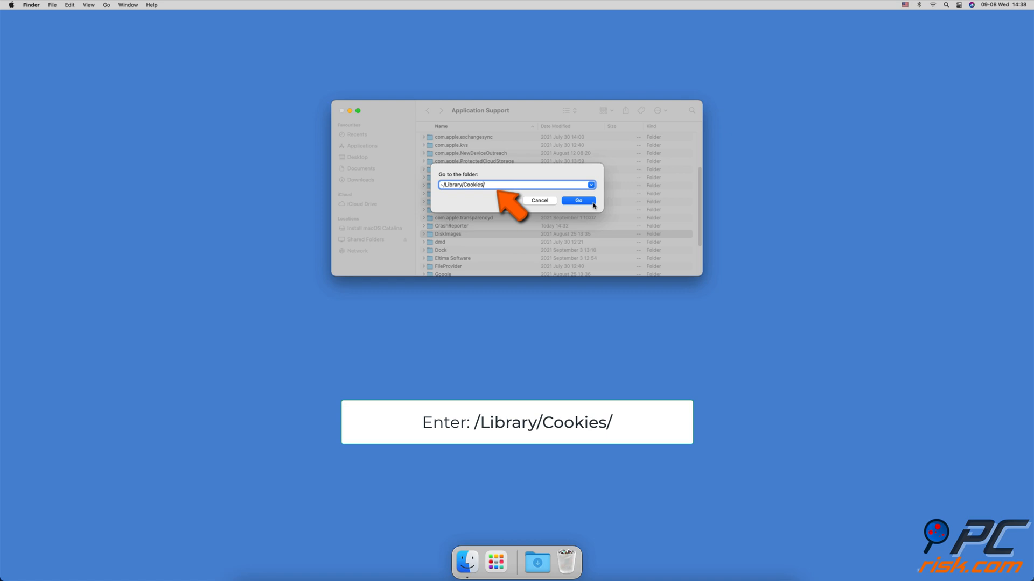
click(578, 201)
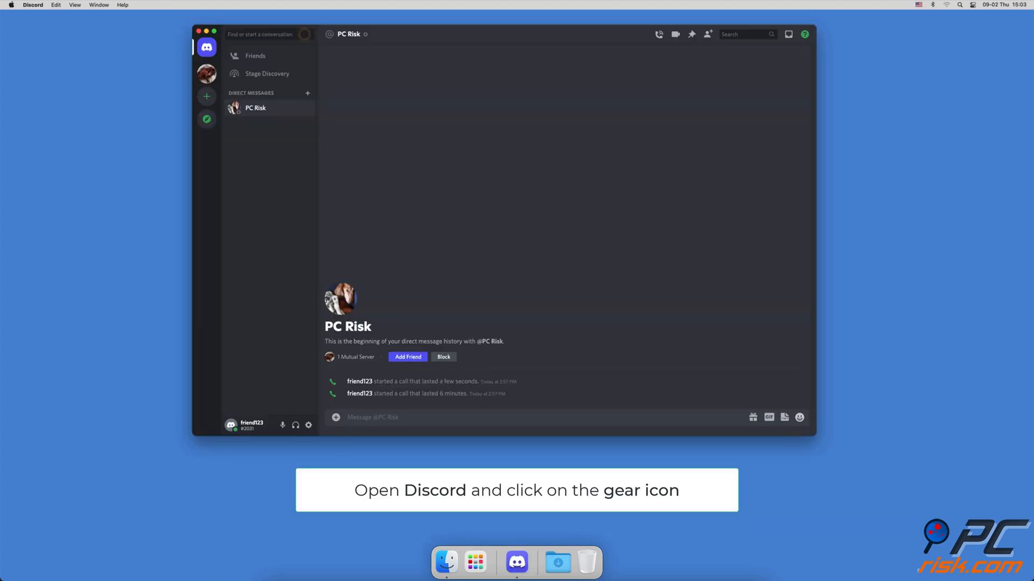
mouse_move(309, 425)
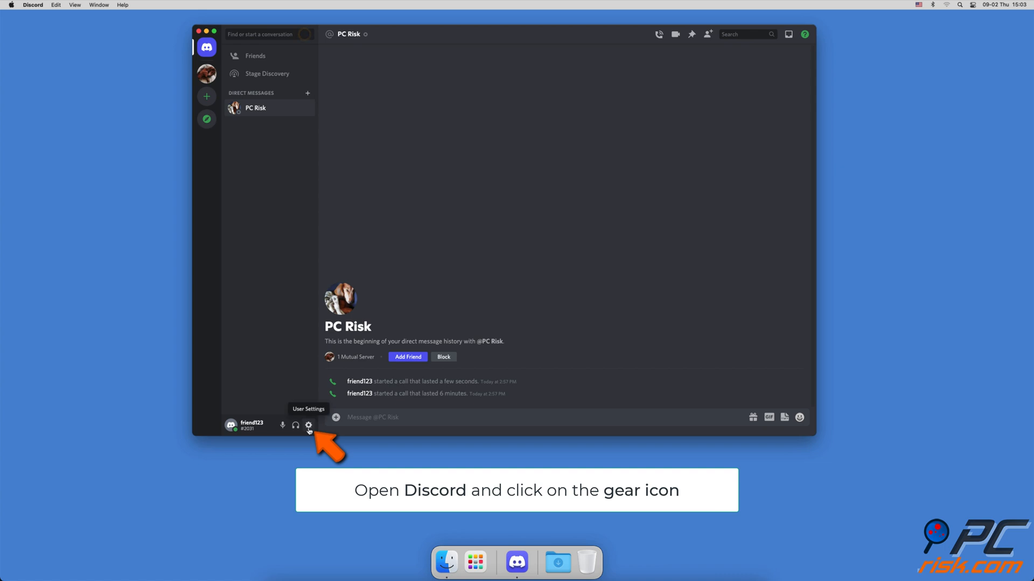
Step: Open Discord's User Settings on the Voice & Video page
click(308, 426)
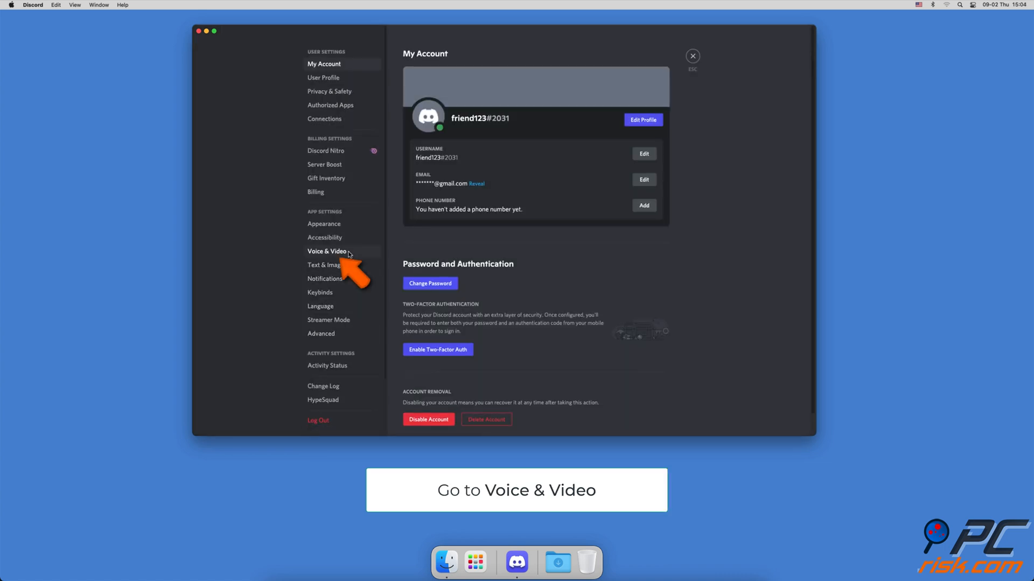
click(327, 252)
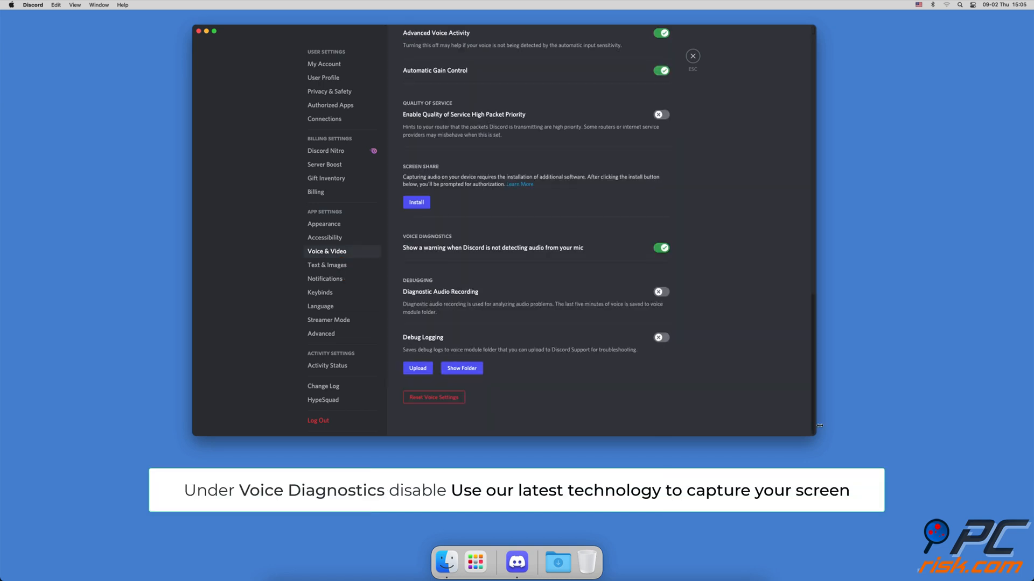
mouse_move(820, 428)
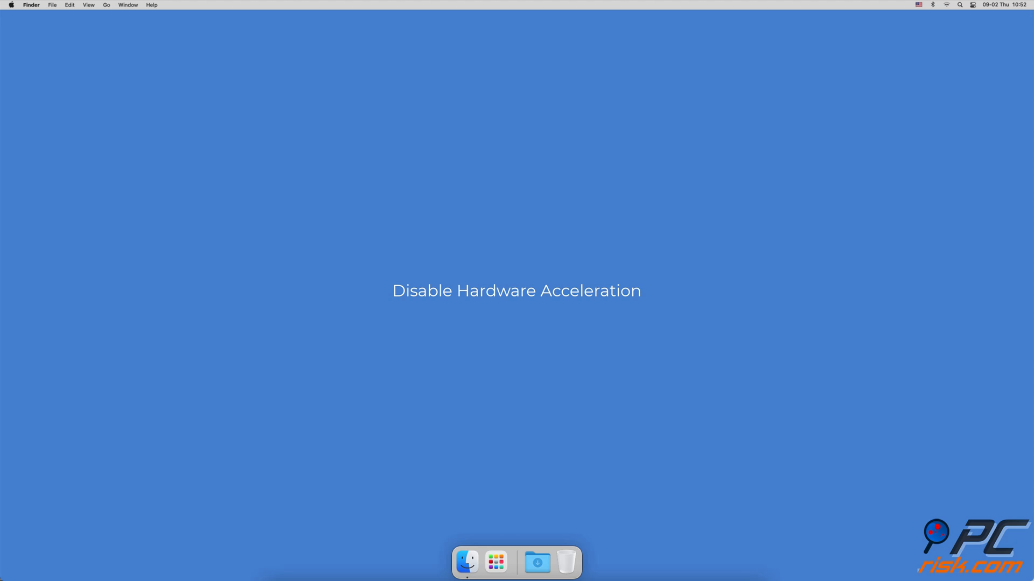
Step: Turn off H.264 Hardware Acceleration in Discord's Voice & Video settings
click(517, 562)
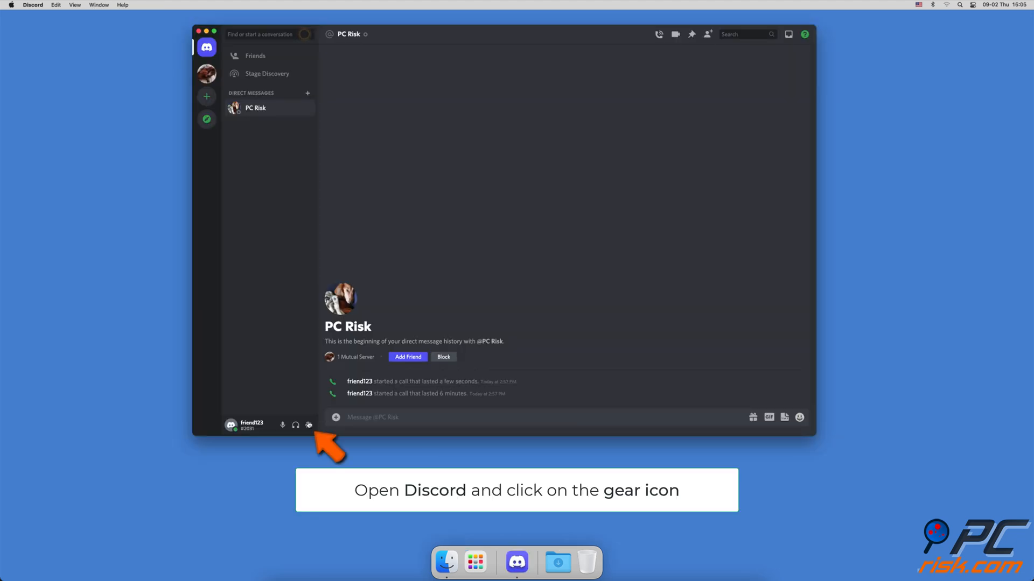
click(308, 425)
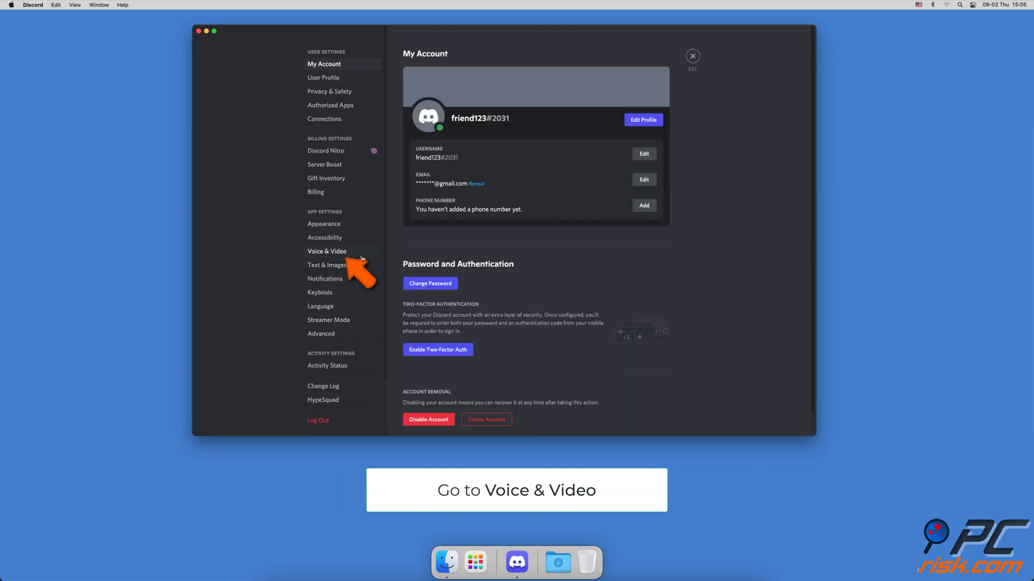
click(327, 251)
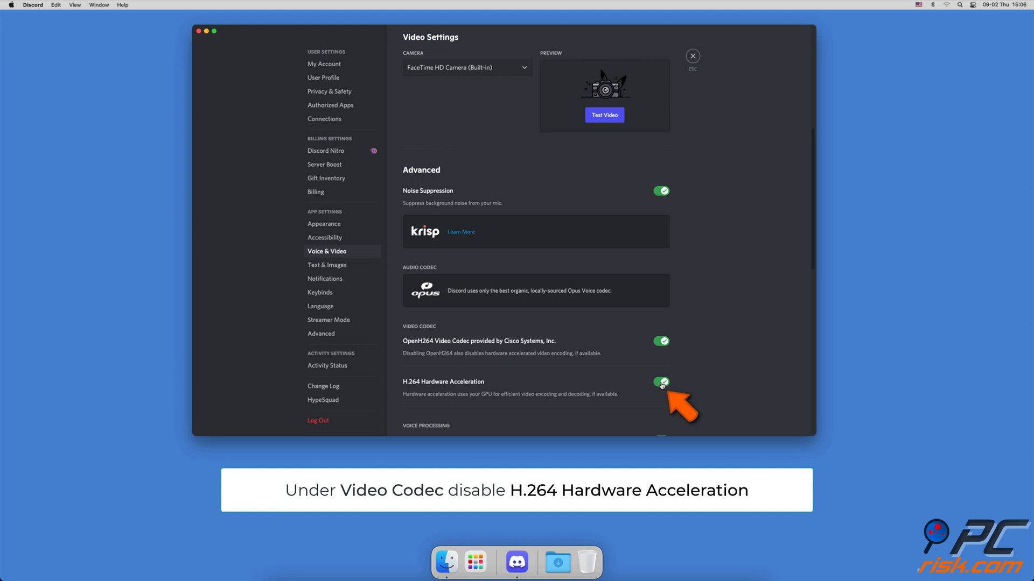
click(662, 381)
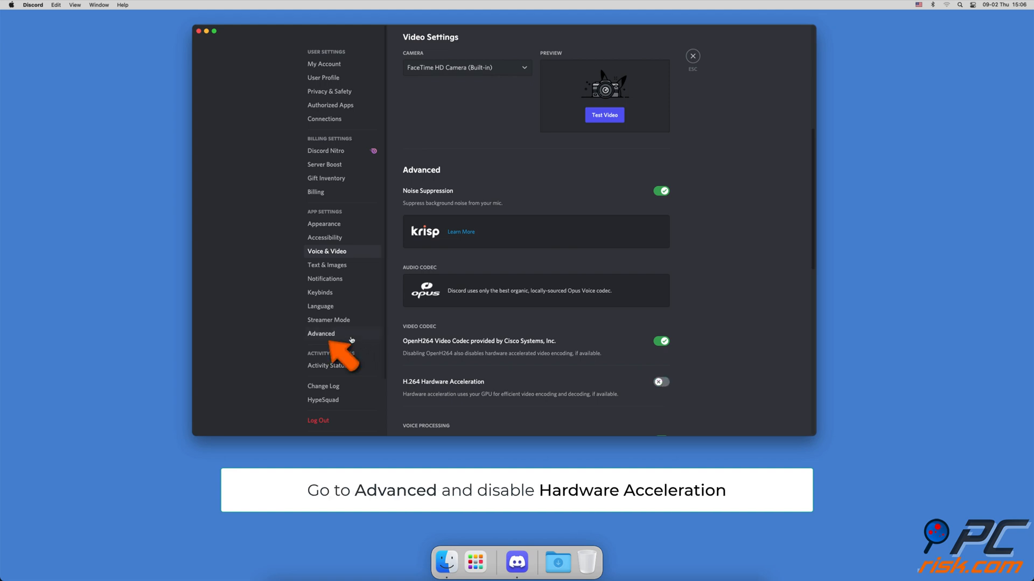
Step: Disable Hardware Acceleration under Advanced and accept the relaunch
click(321, 332)
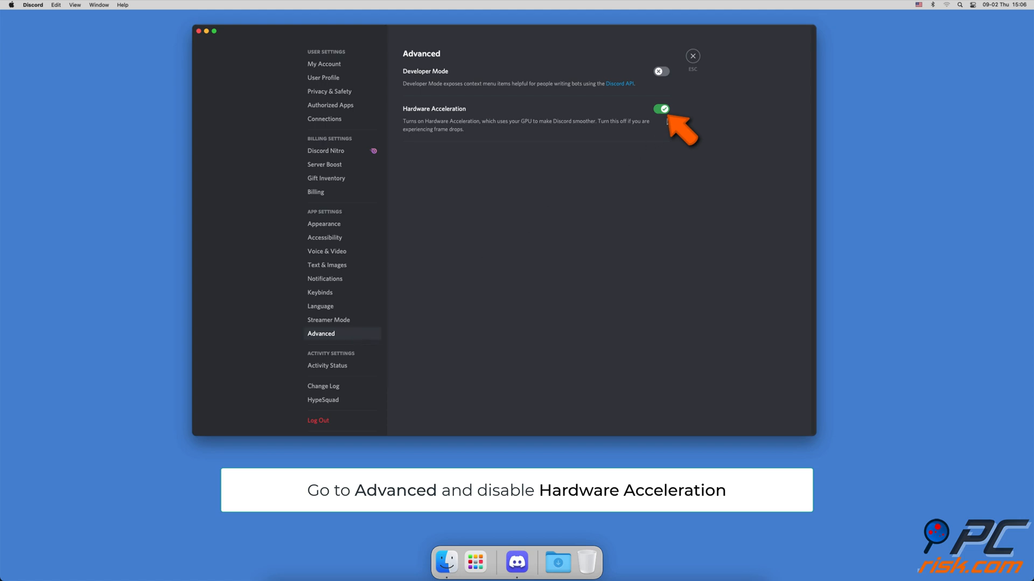
click(661, 109)
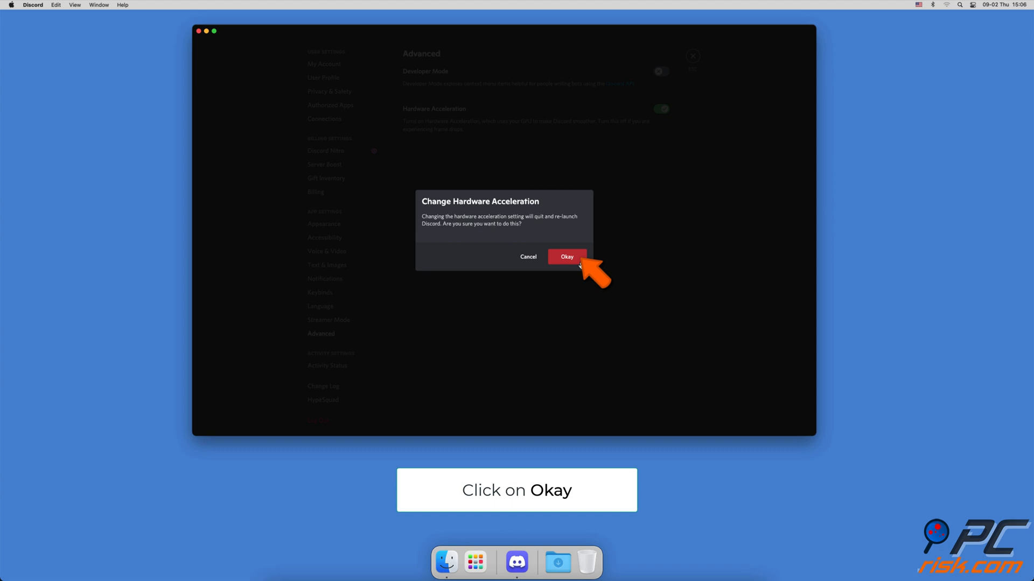
click(566, 258)
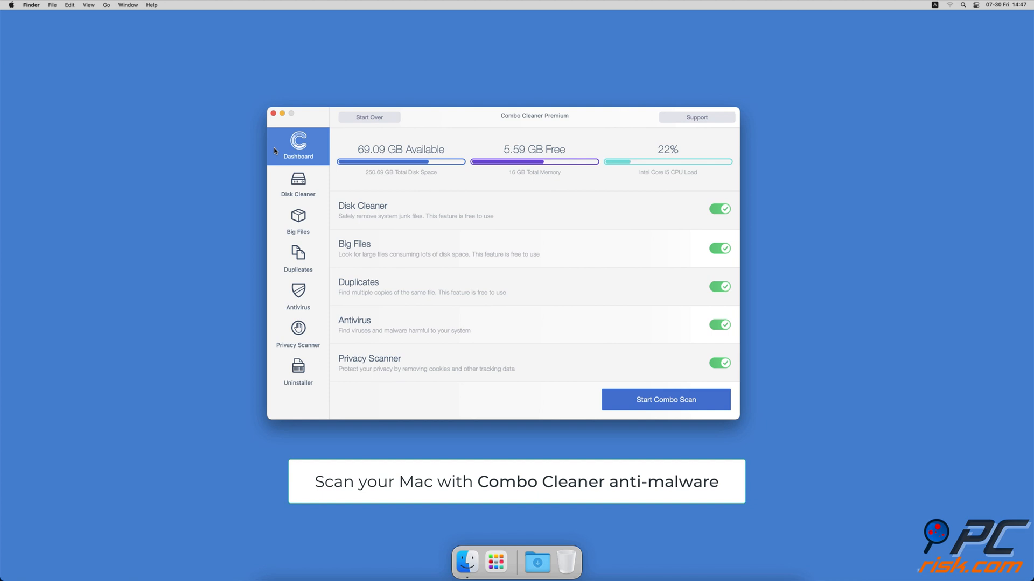
Step: Start the Antivirus full scan, Disk Cleaner scan and Big Files scan
click(297, 296)
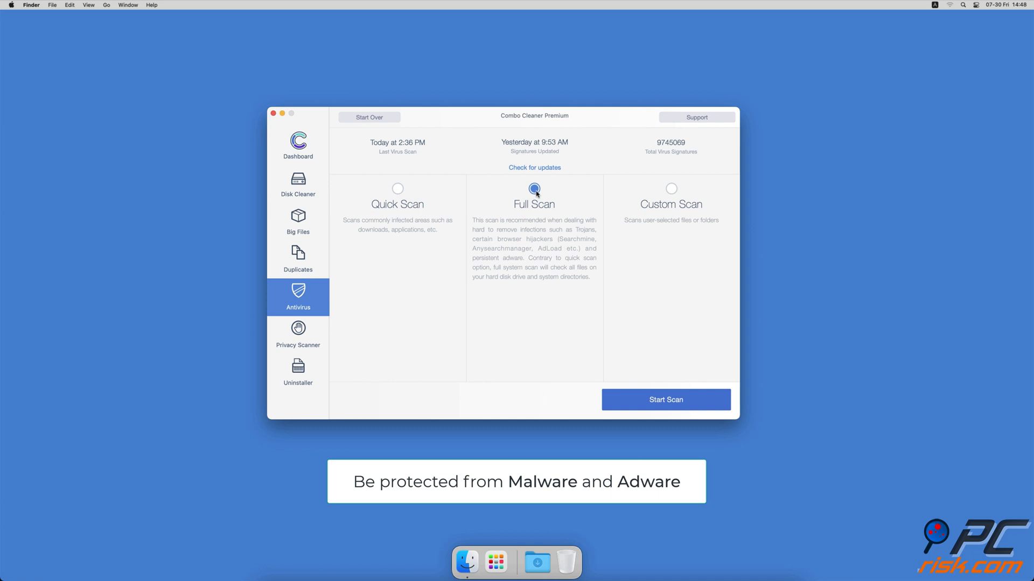
click(665, 399)
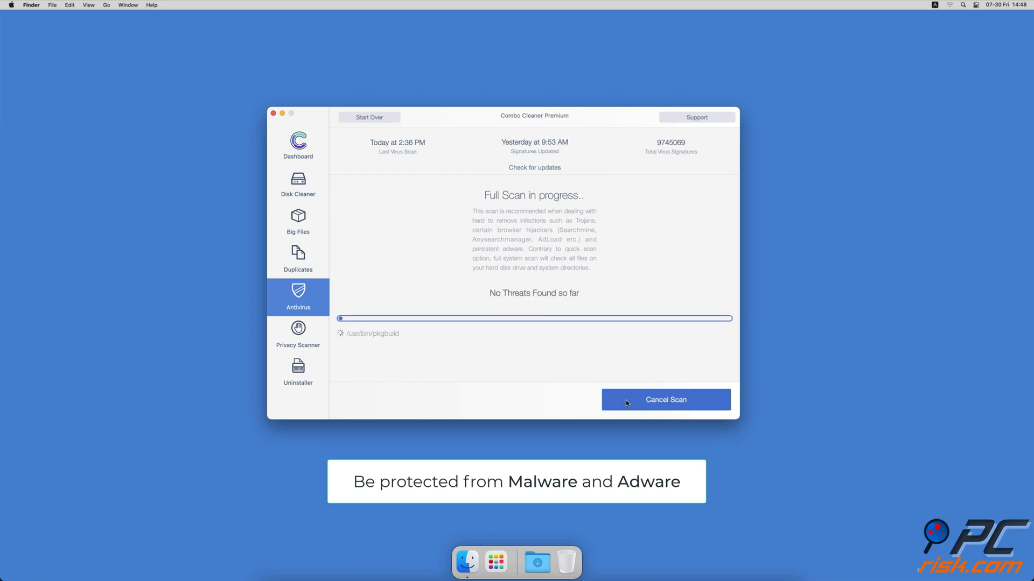
click(298, 185)
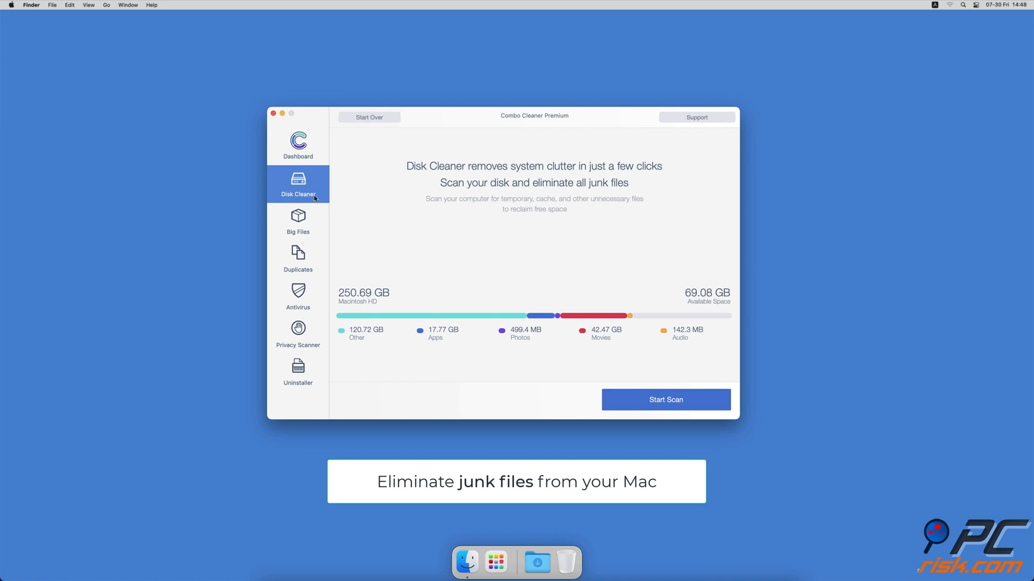
click(665, 400)
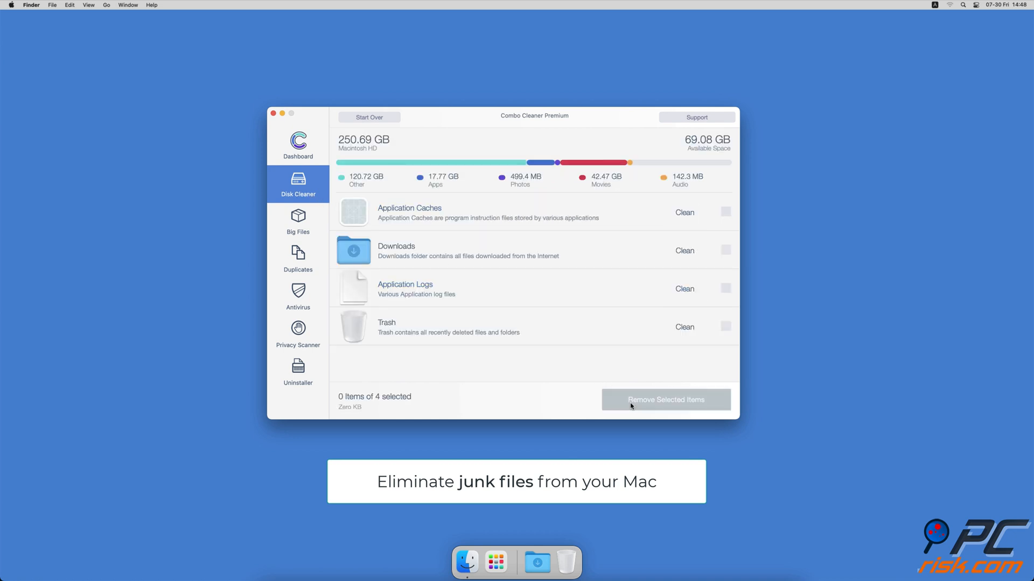
click(297, 222)
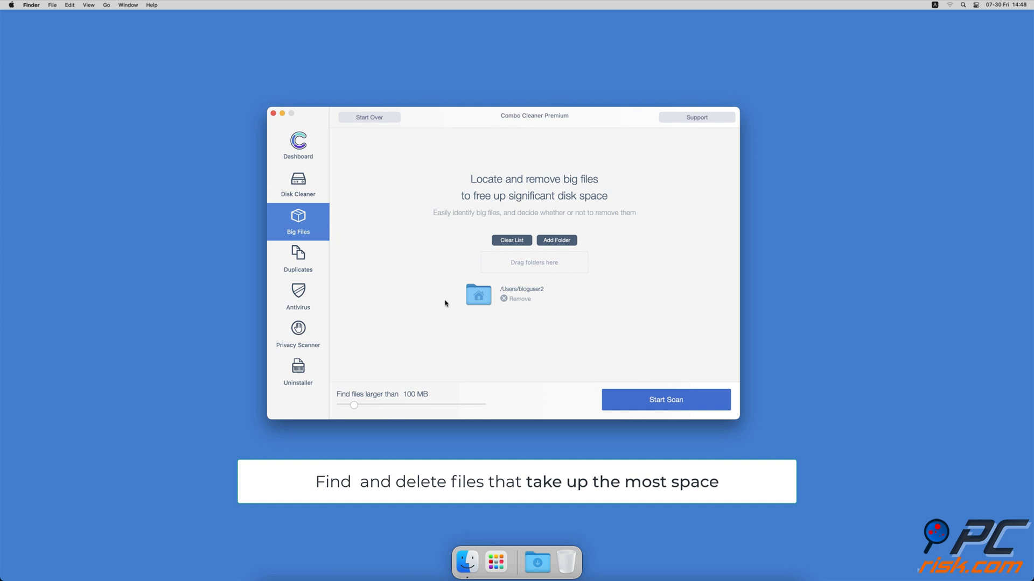
click(665, 399)
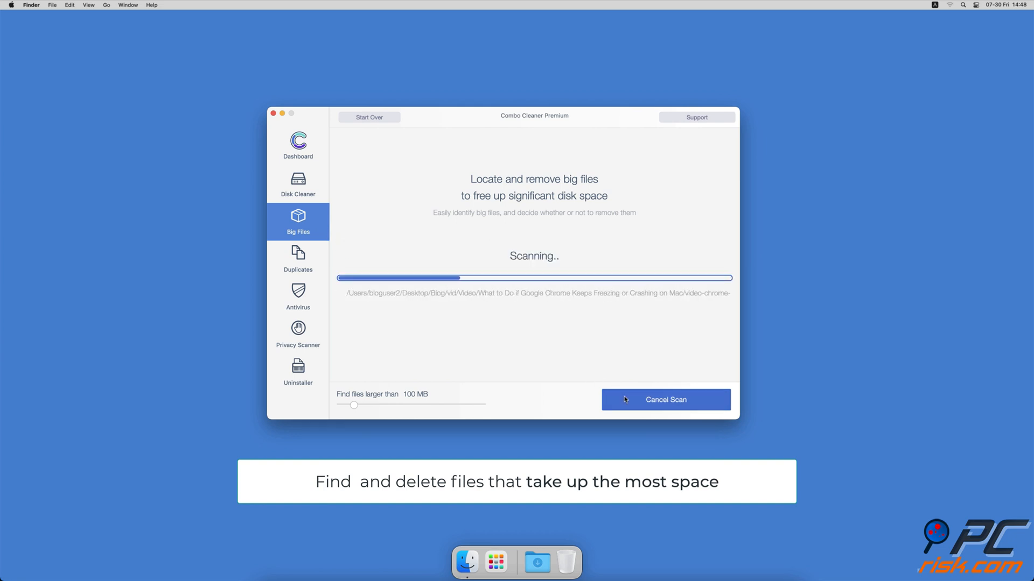
Step: Run the Duplicates, Privacy Scanner and Uninstaller scans
click(298, 259)
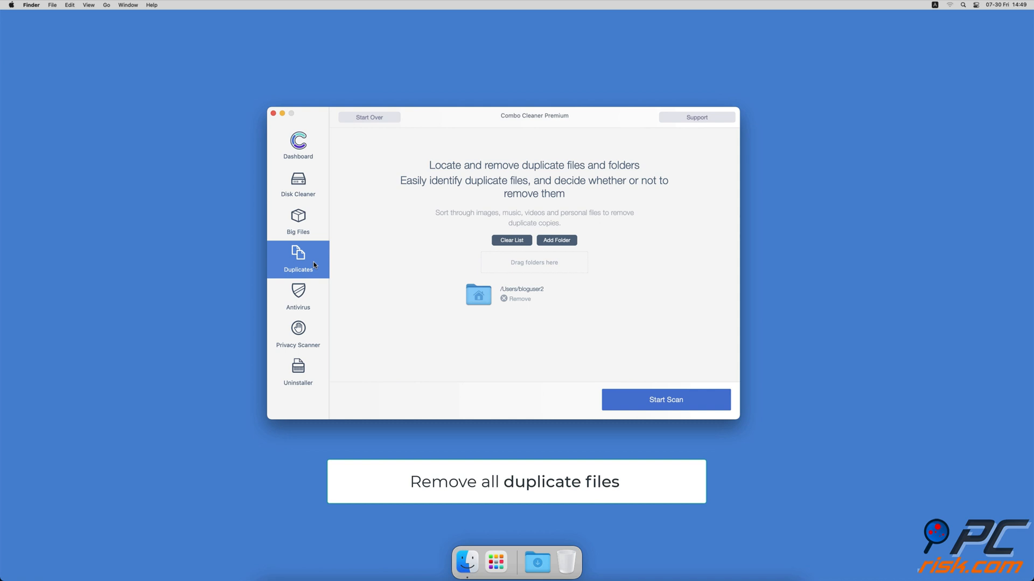
mouse_move(623, 398)
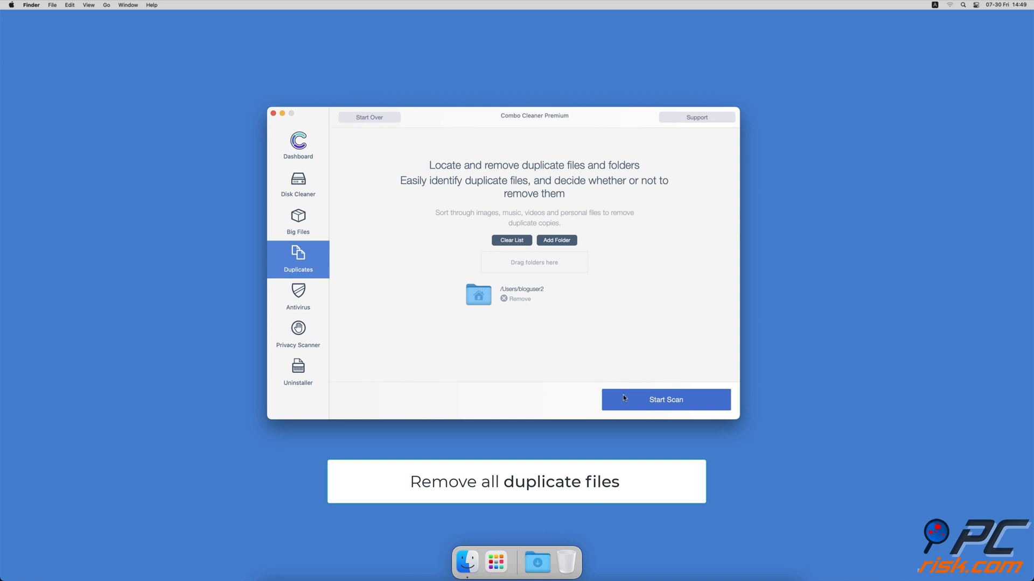
click(665, 400)
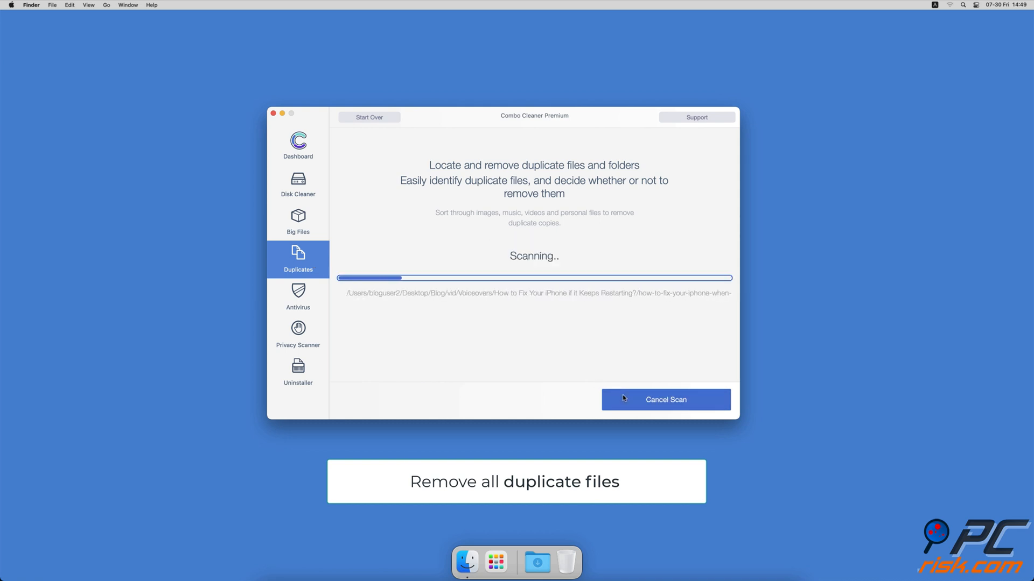
click(298, 332)
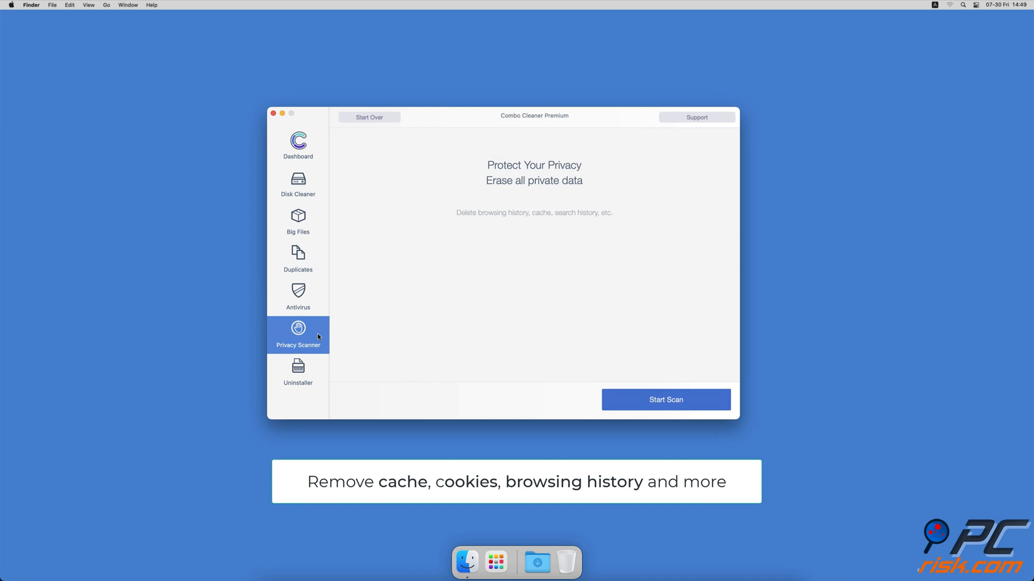
mouse_move(614, 402)
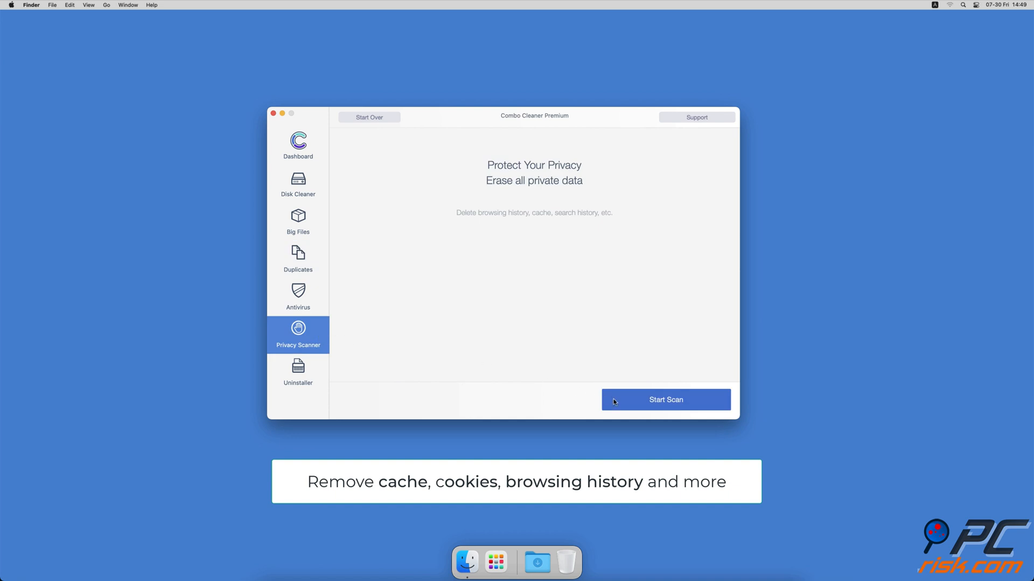
click(297, 371)
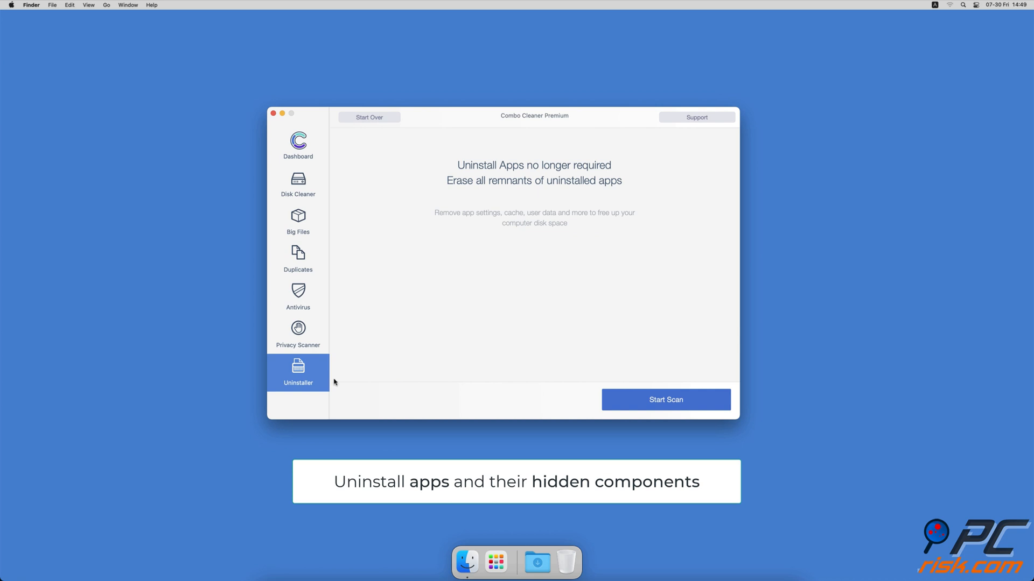
click(664, 399)
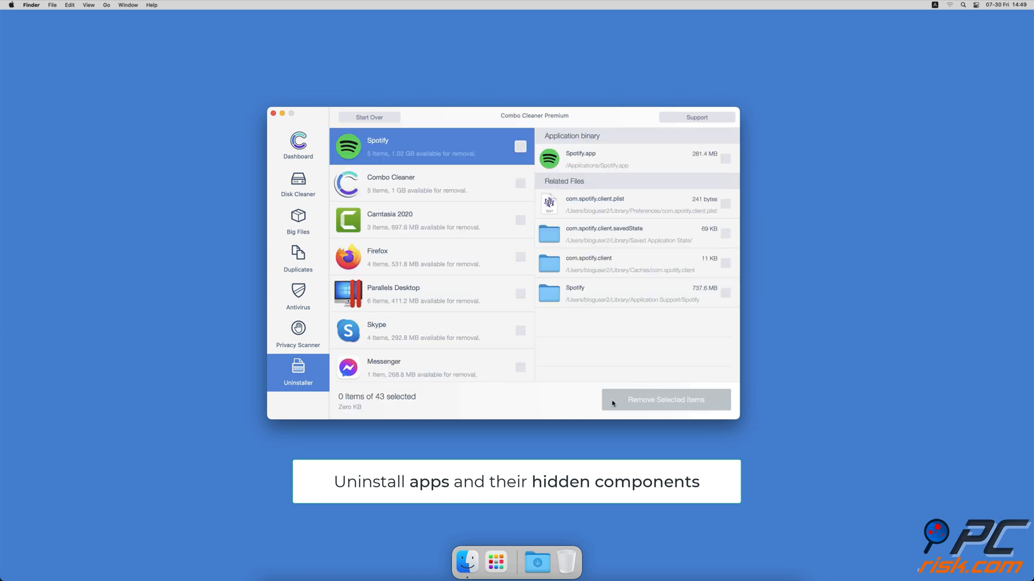
click(297, 145)
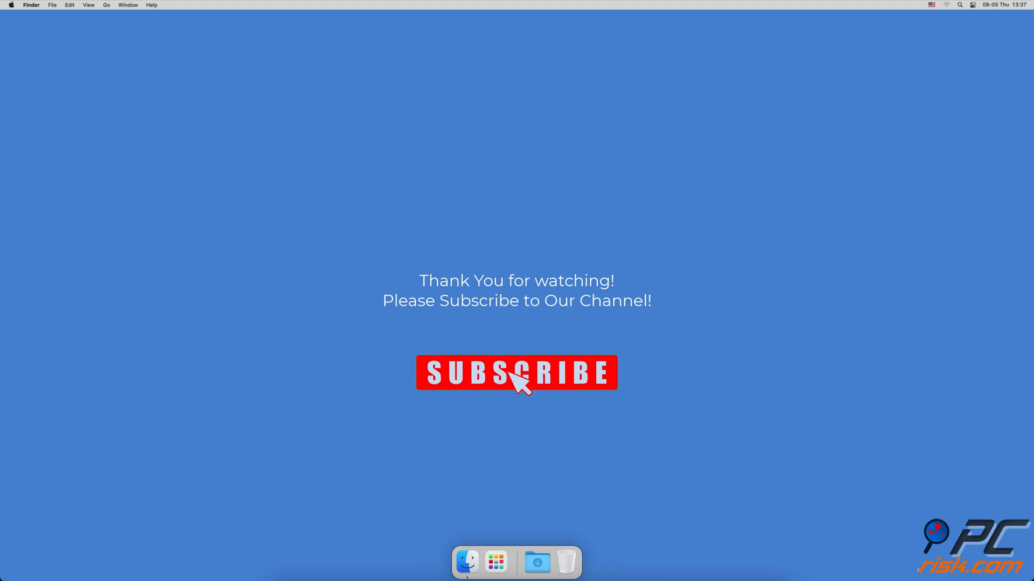
click(517, 372)
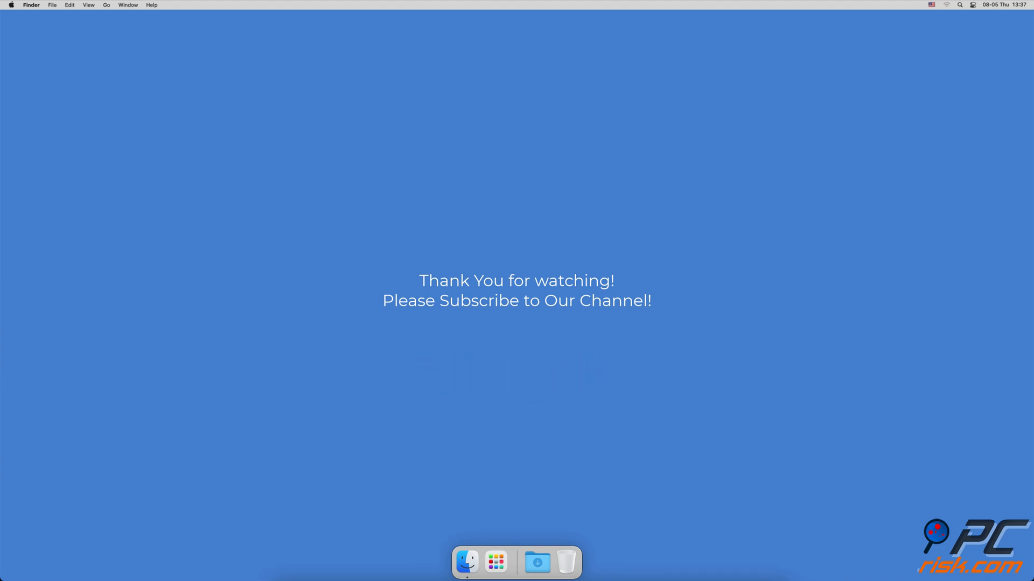